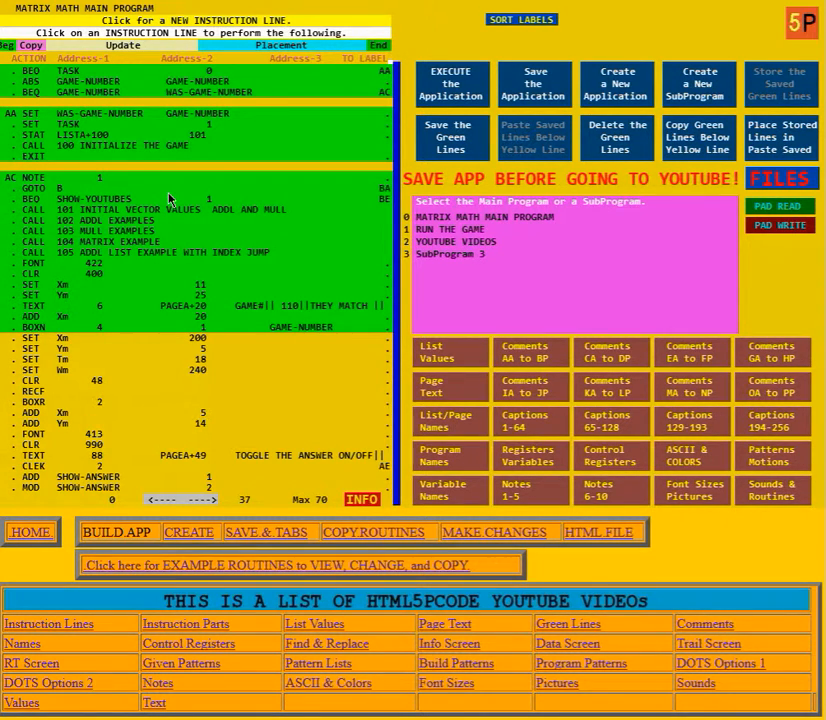
{"action": "mouse_move", "coordinate": [203, 164]}
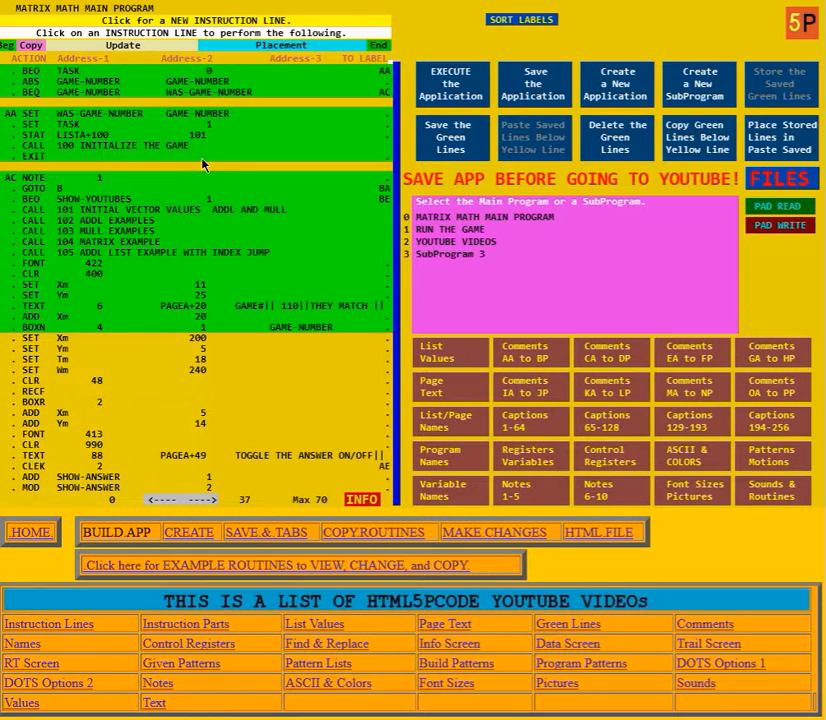
{"action": "mouse_move", "coordinate": [238, 166]}
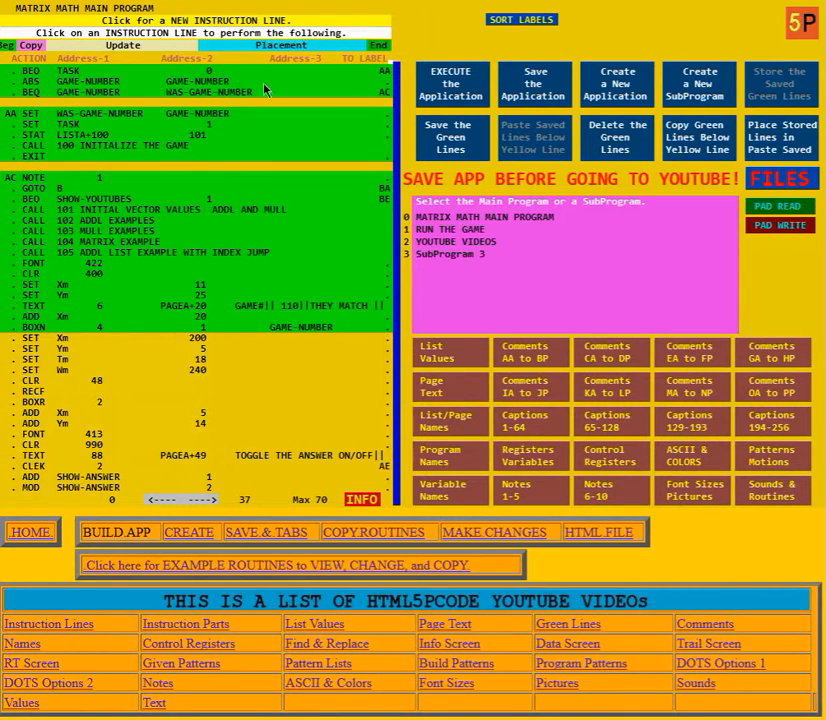
{"action": "mouse_move", "coordinate": [185, 167]}
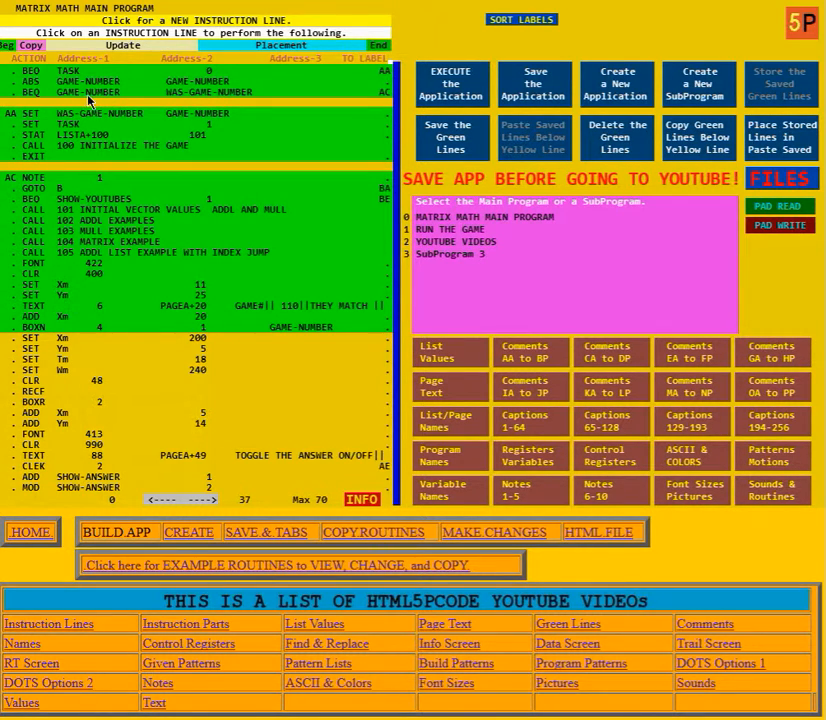
{"action": "mouse_move", "coordinate": [252, 98]}
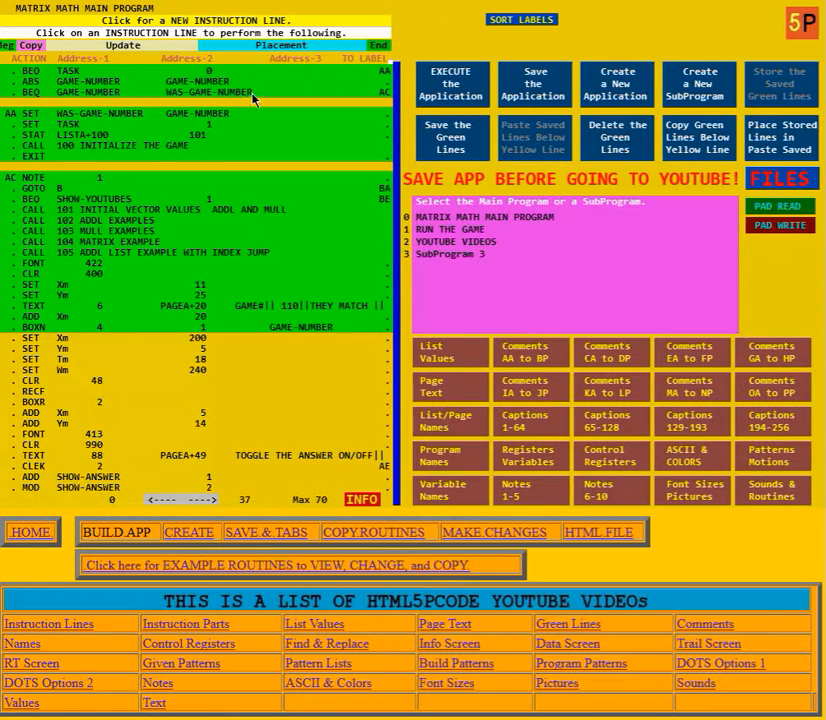
{"action": "mouse_move", "coordinate": [145, 252]}
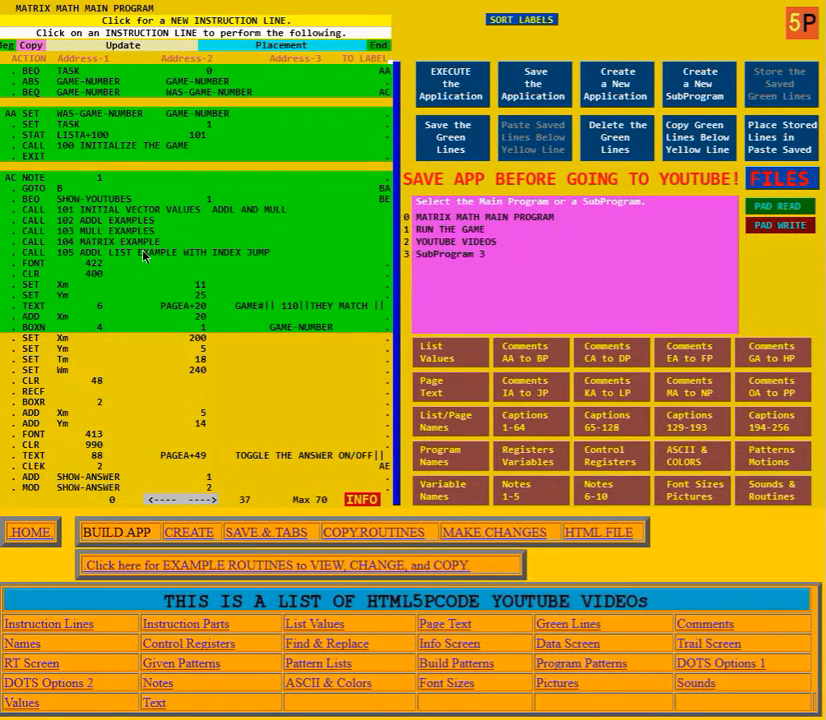
{"action": "mouse_move", "coordinate": [203, 92]}
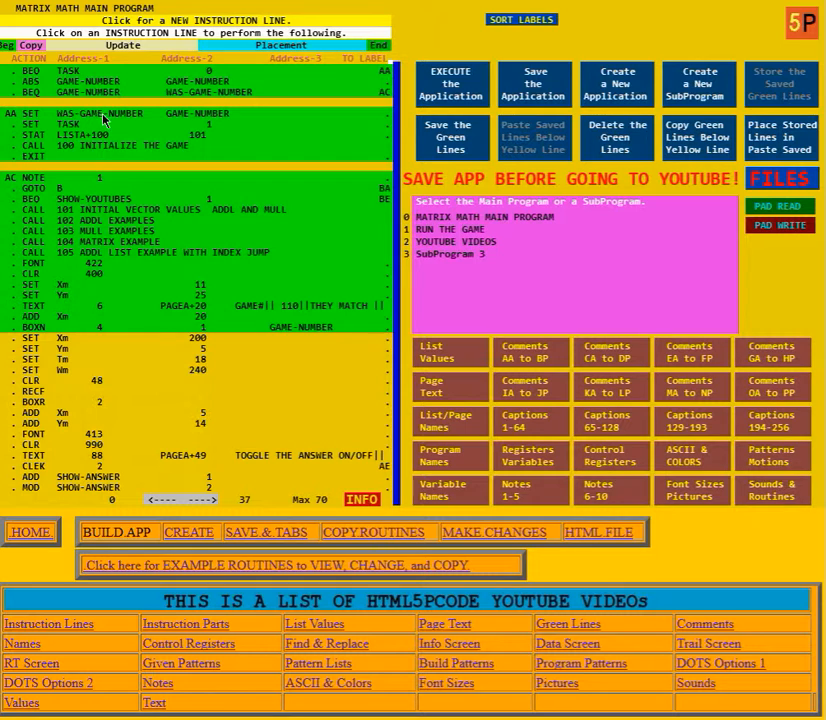
{"action": "mouse_move", "coordinate": [110, 118]}
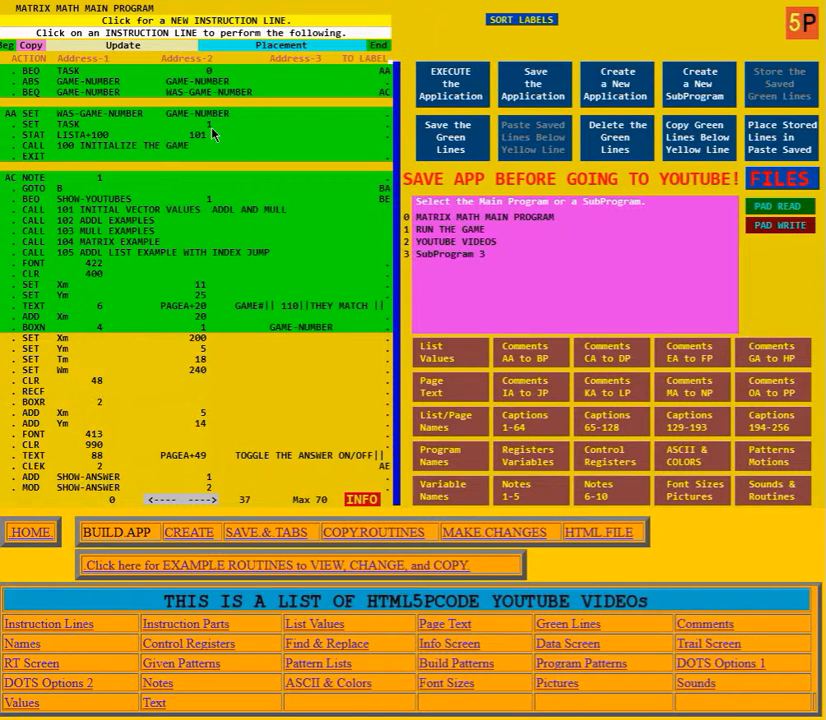
{"action": "mouse_move", "coordinate": [62, 138]}
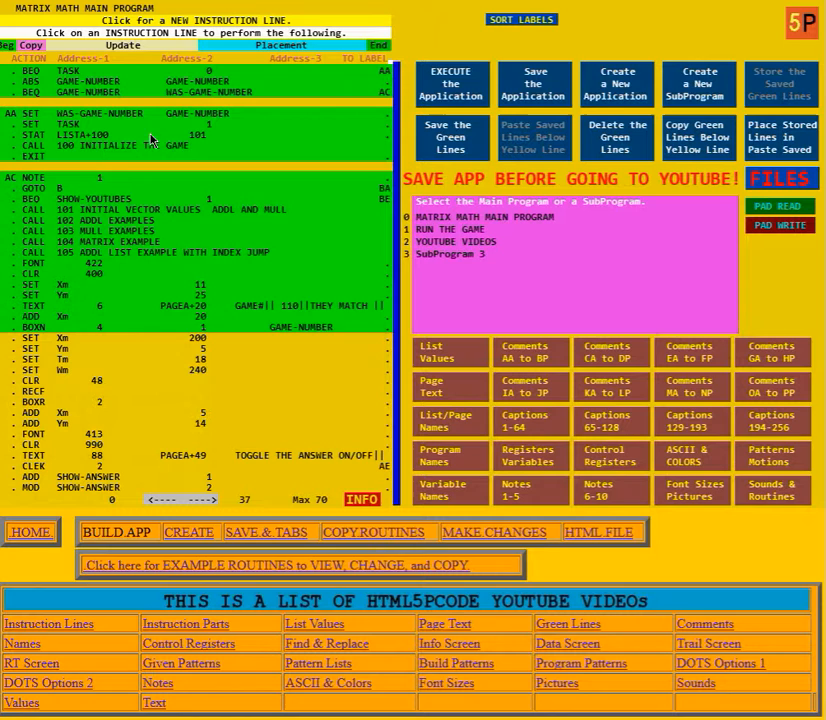
{"action": "mouse_move", "coordinate": [181, 151]}
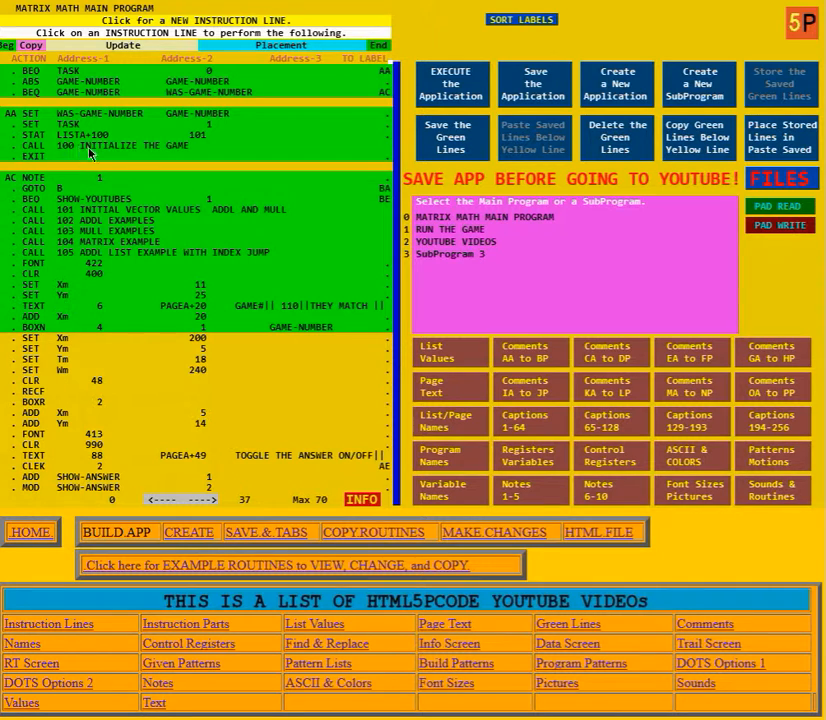
{"action": "mouse_move", "coordinate": [195, 150]}
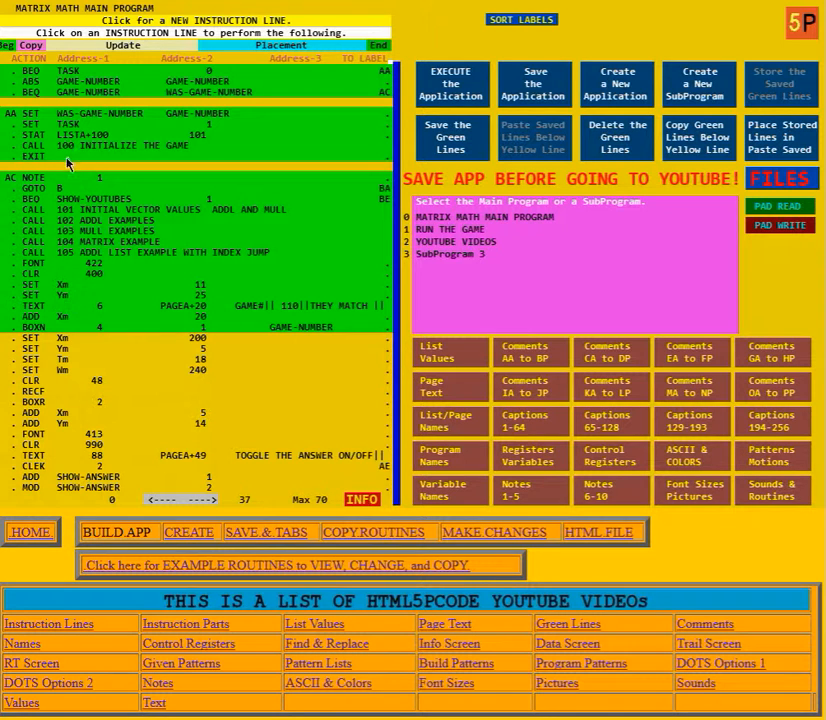
{"action": "mouse_move", "coordinate": [83, 189]}
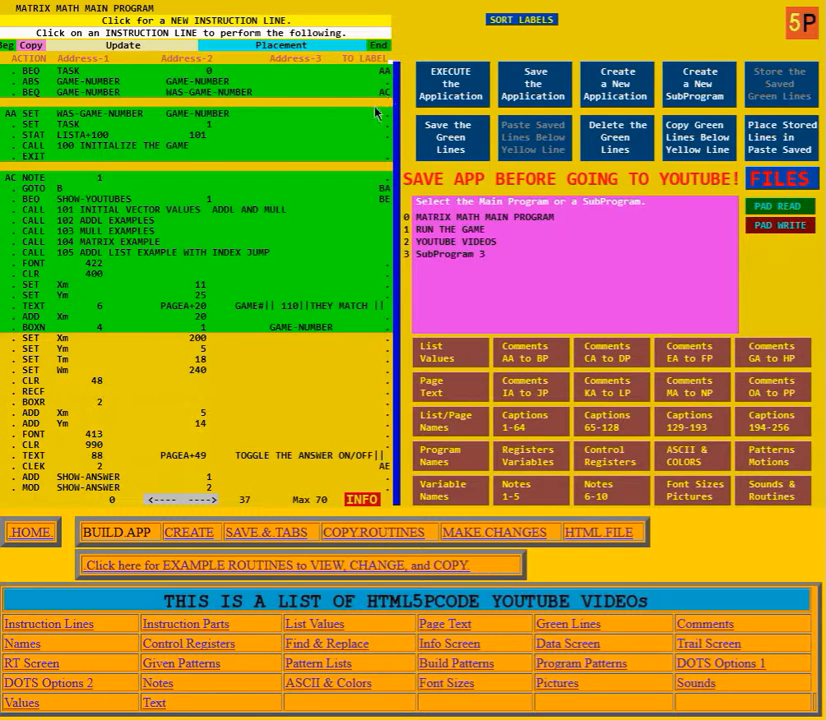
{"action": "mouse_move", "coordinate": [125, 209]}
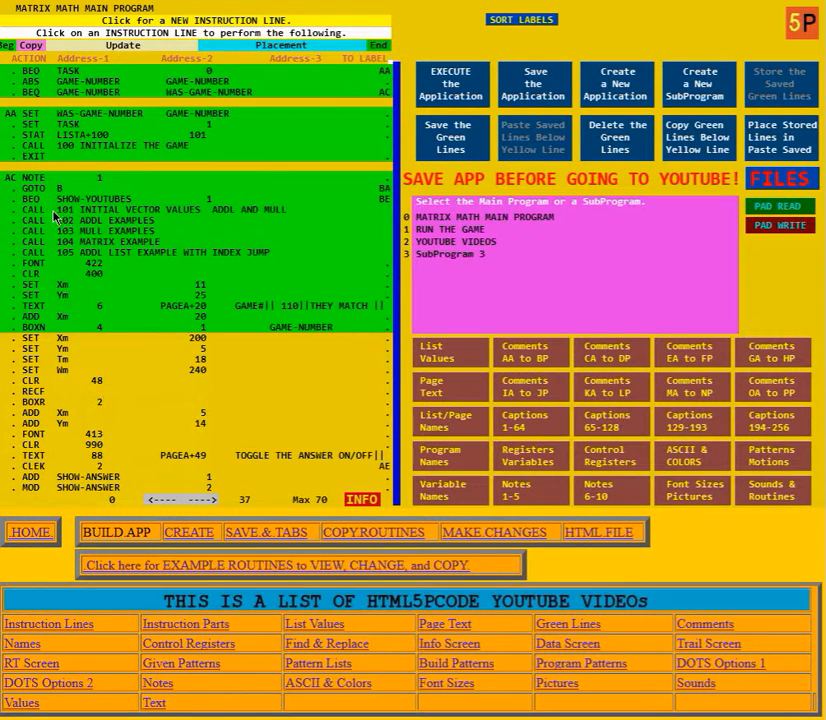
{"action": "mouse_move", "coordinate": [42, 267]}
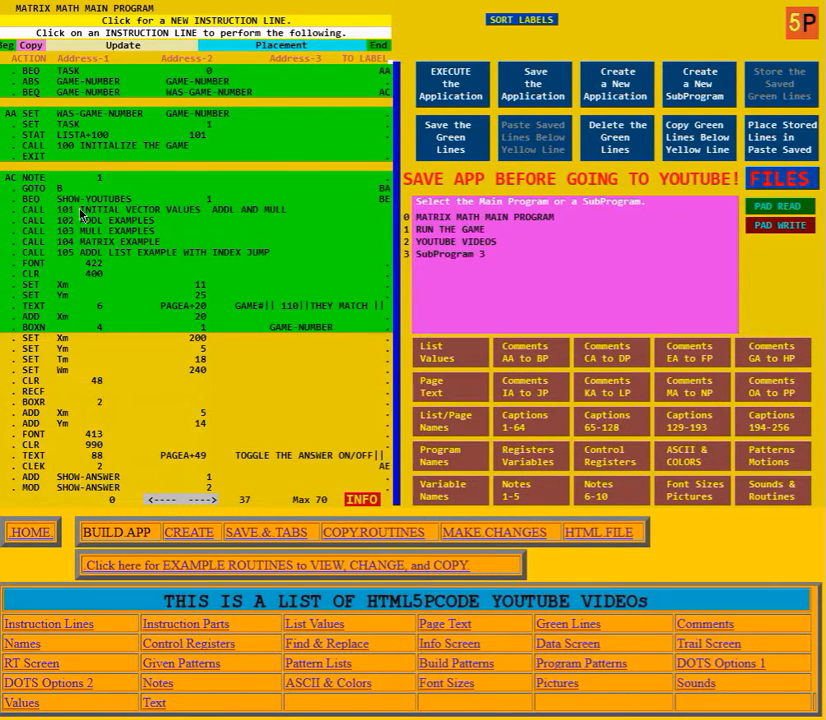
{"action": "mouse_move", "coordinate": [82, 252]}
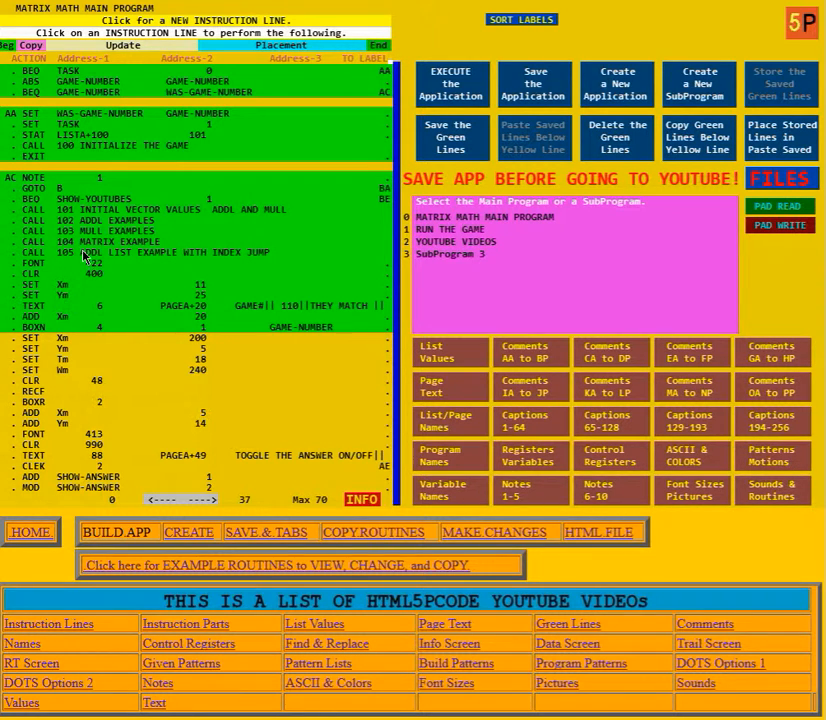
{"action": "mouse_move", "coordinate": [105, 273]}
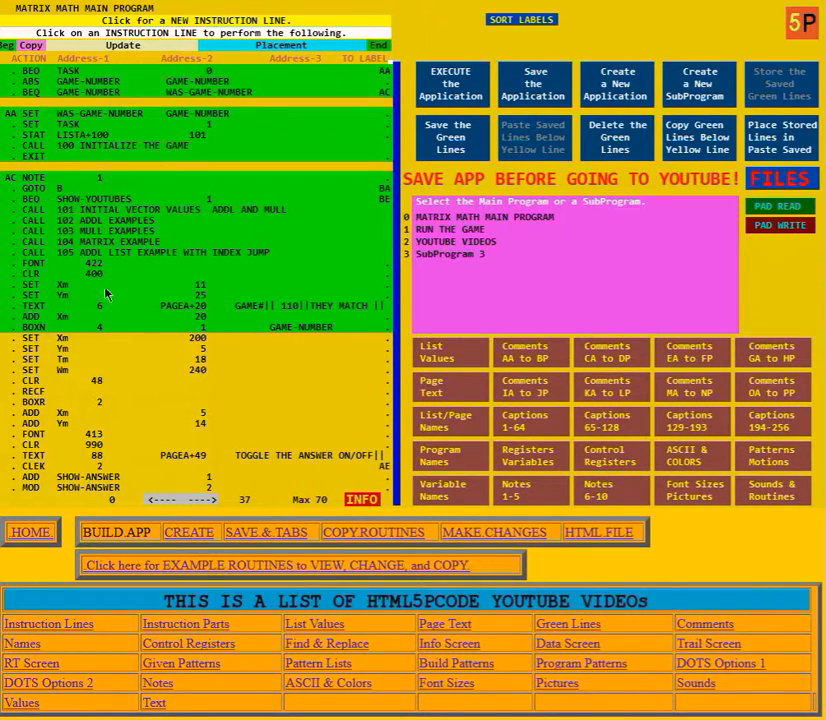
{"action": "mouse_move", "coordinate": [130, 280]}
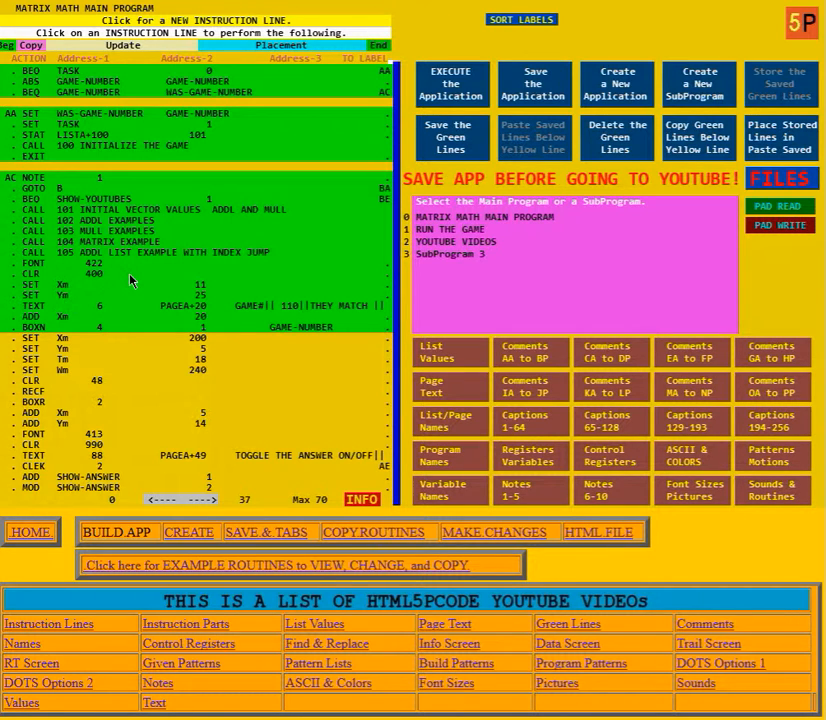
{"action": "mouse_move", "coordinate": [113, 301]}
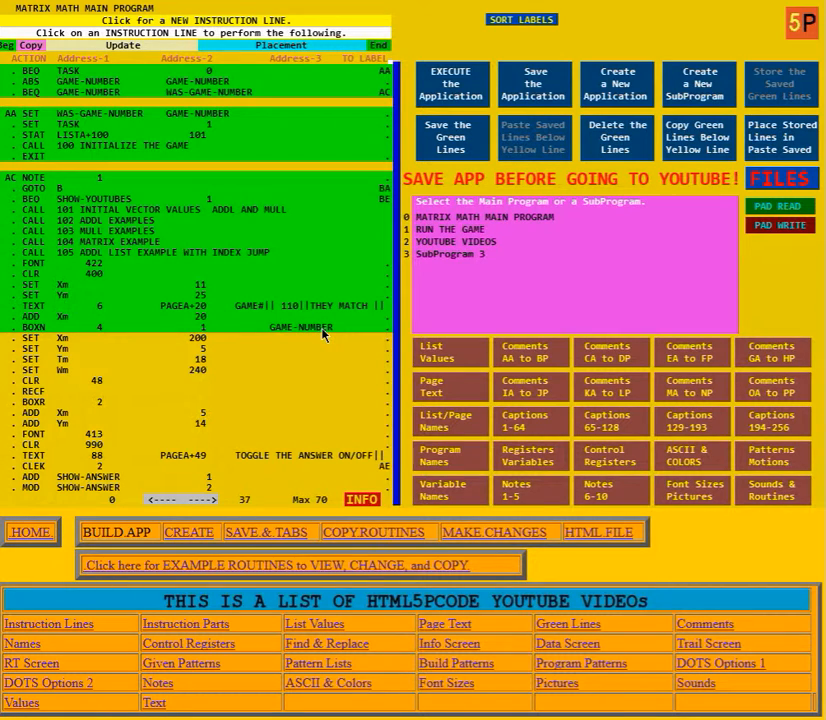
{"action": "mouse_move", "coordinate": [450, 84]}
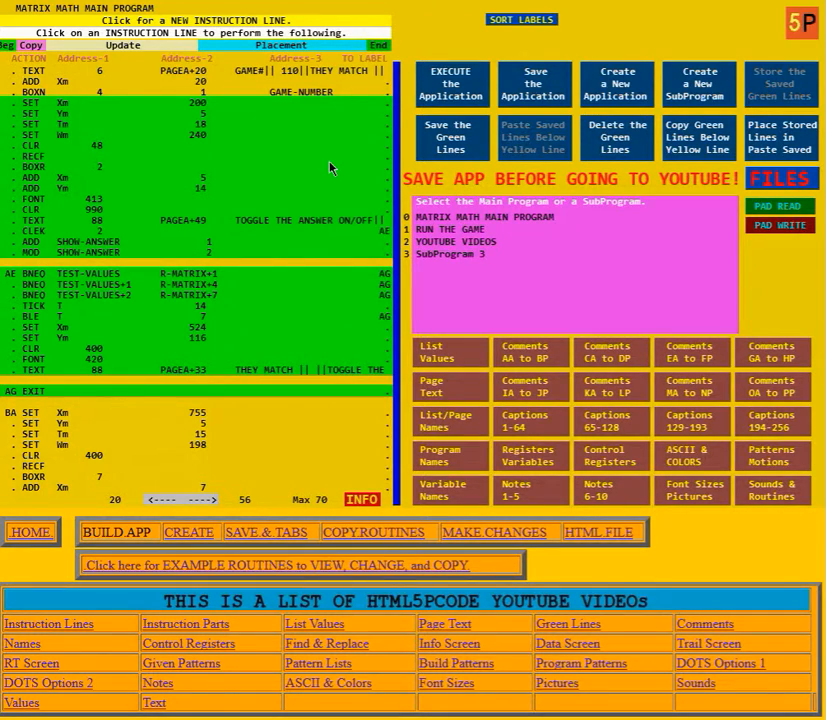
{"action": "mouse_move", "coordinate": [190, 137]}
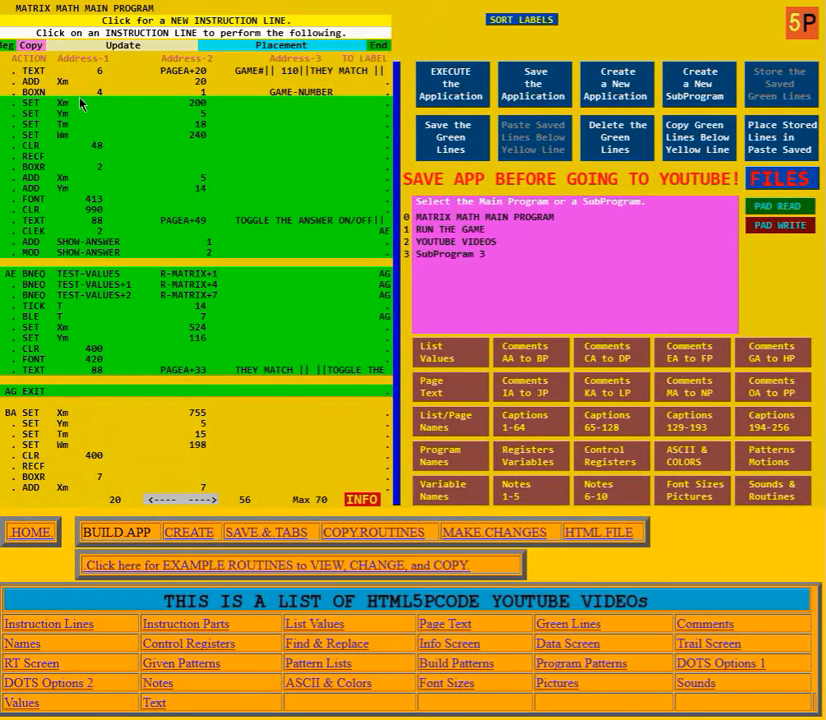
{"action": "mouse_move", "coordinate": [220, 105]}
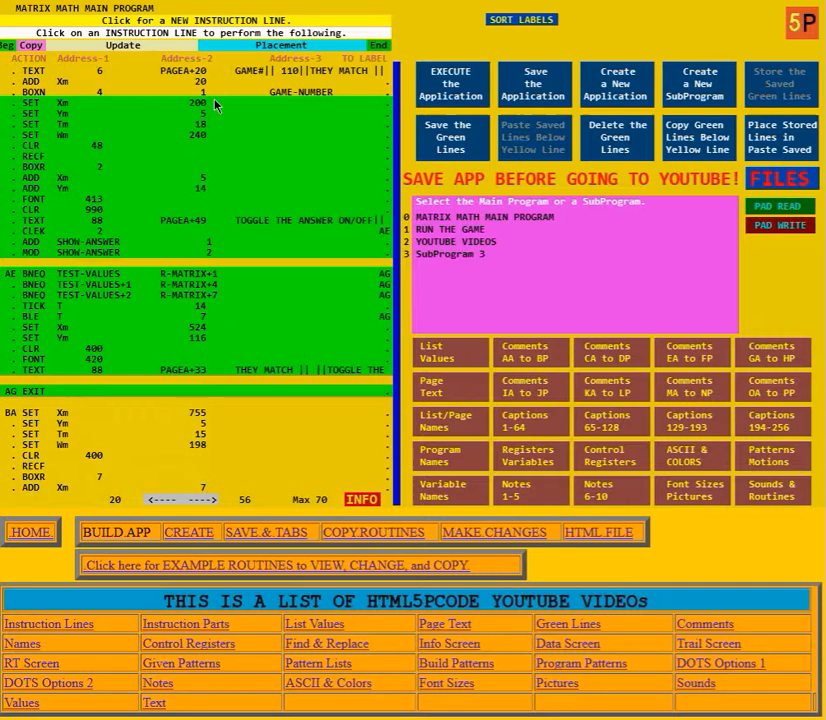
{"action": "mouse_move", "coordinate": [77, 133]}
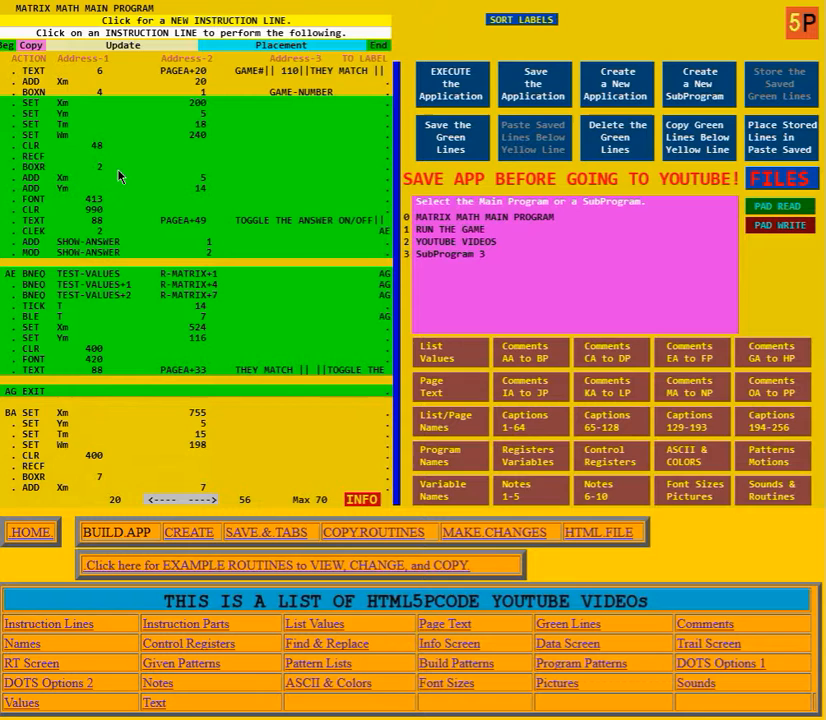
{"action": "mouse_move", "coordinate": [120, 191]}
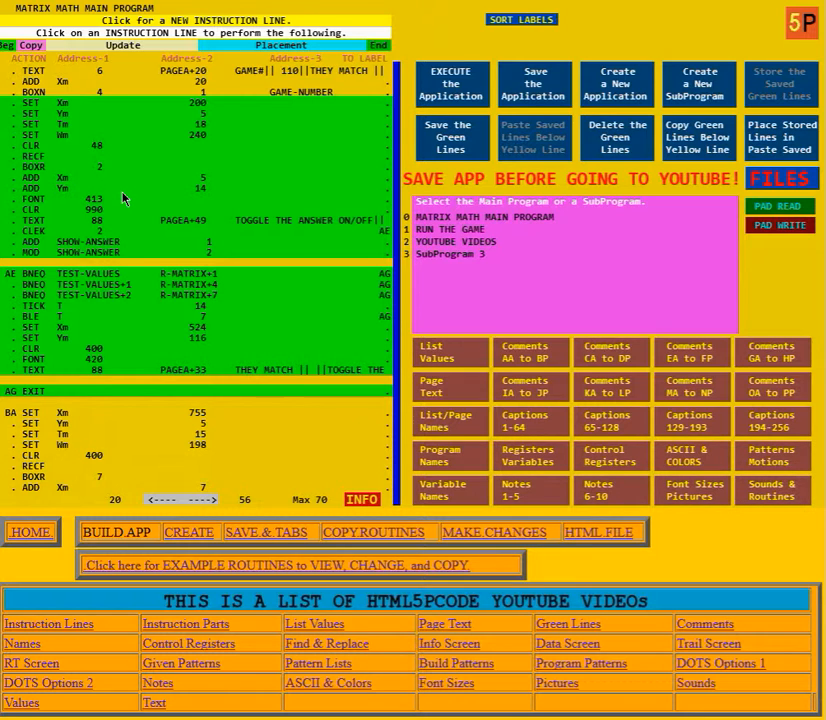
{"action": "mouse_move", "coordinate": [140, 204]}
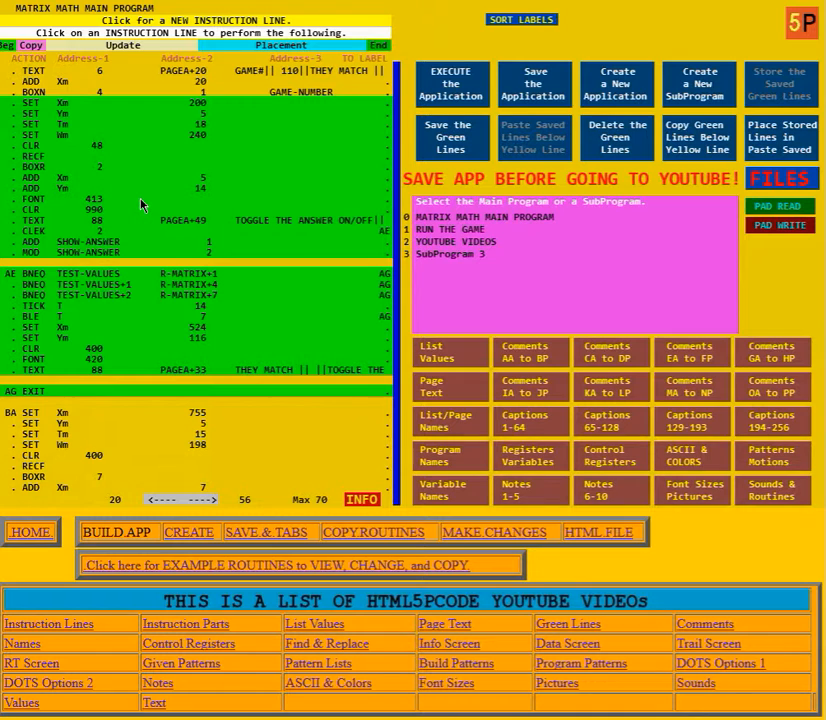
{"action": "mouse_move", "coordinate": [127, 217]}
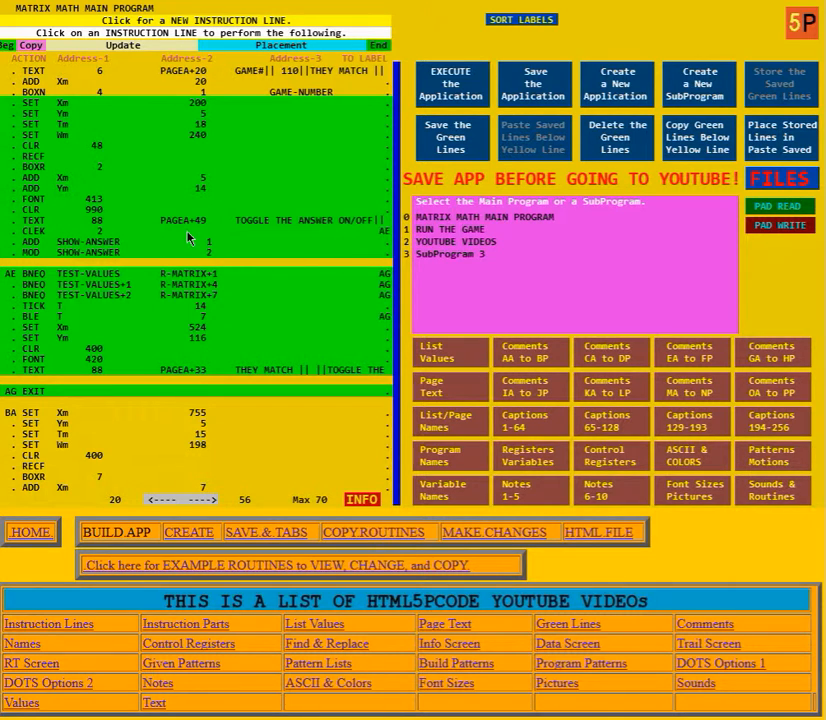
{"action": "mouse_move", "coordinate": [384, 237]}
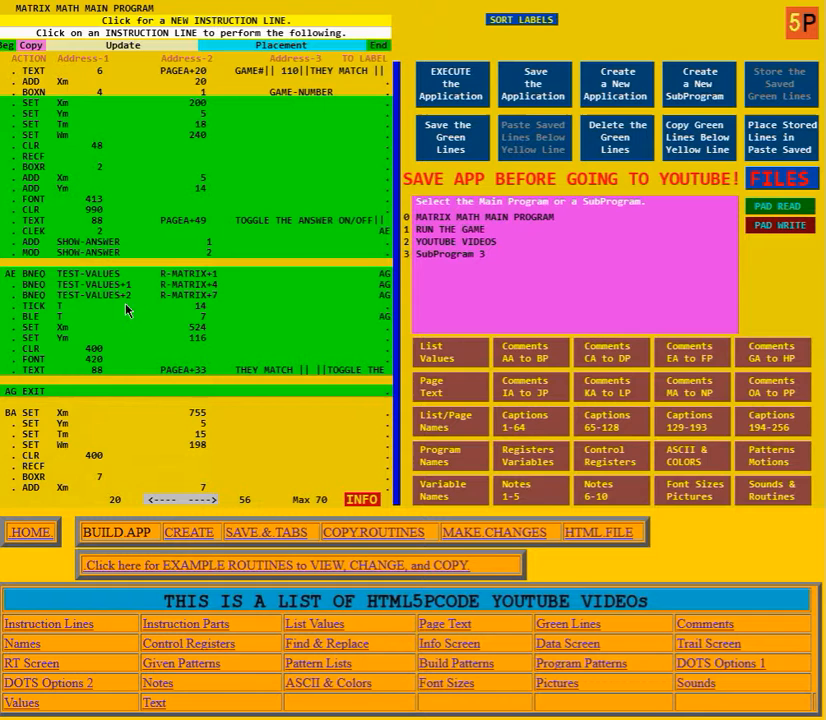
{"action": "mouse_move", "coordinate": [152, 250]}
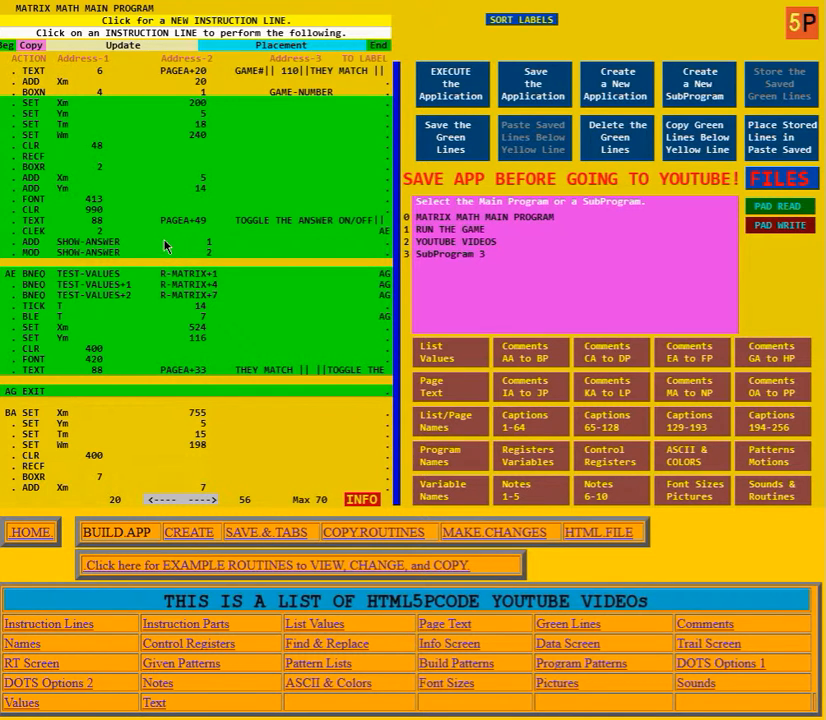
{"action": "mouse_move", "coordinate": [160, 245]}
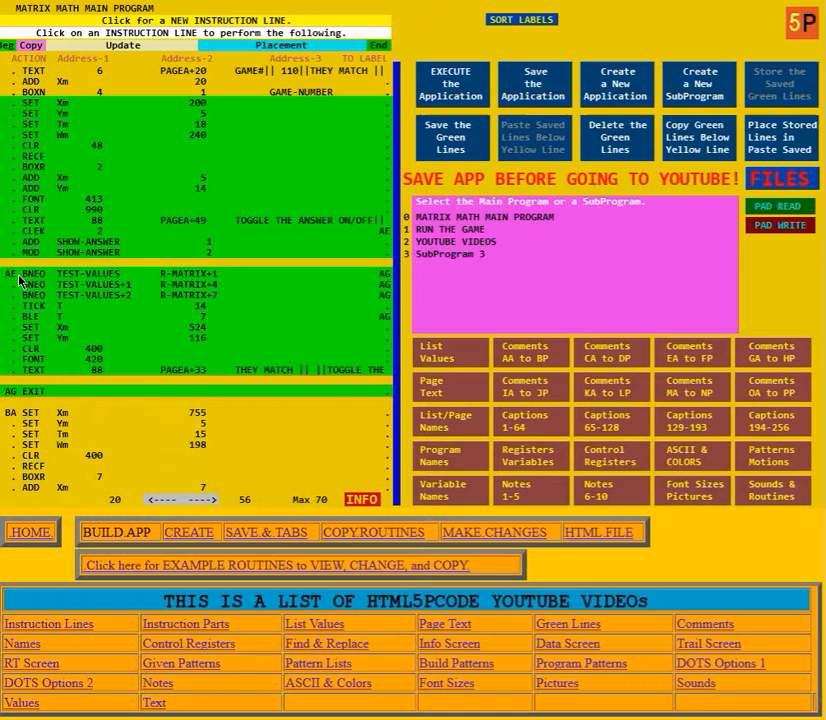
{"action": "mouse_move", "coordinate": [117, 285]}
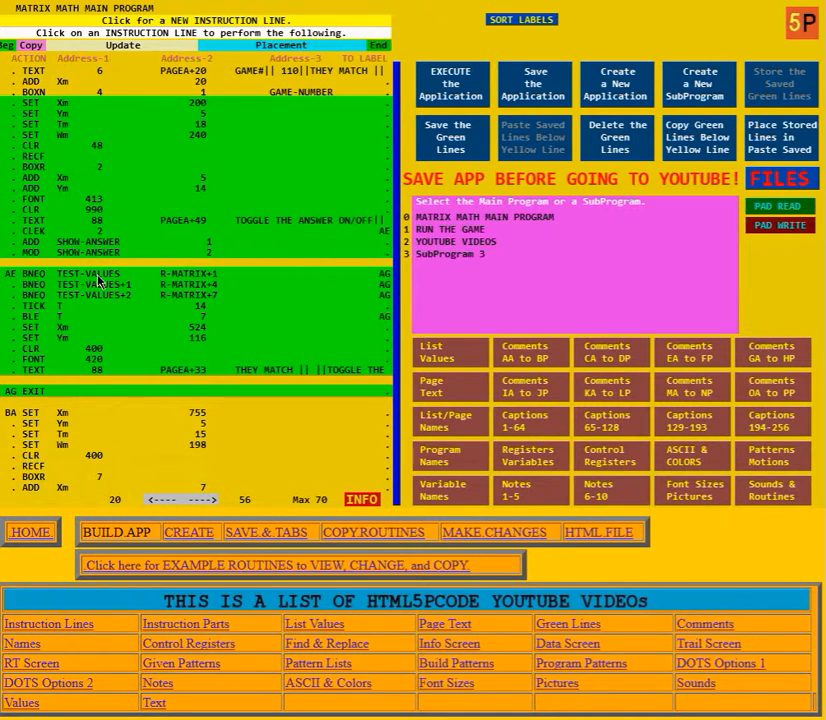
{"action": "mouse_move", "coordinate": [200, 287]}
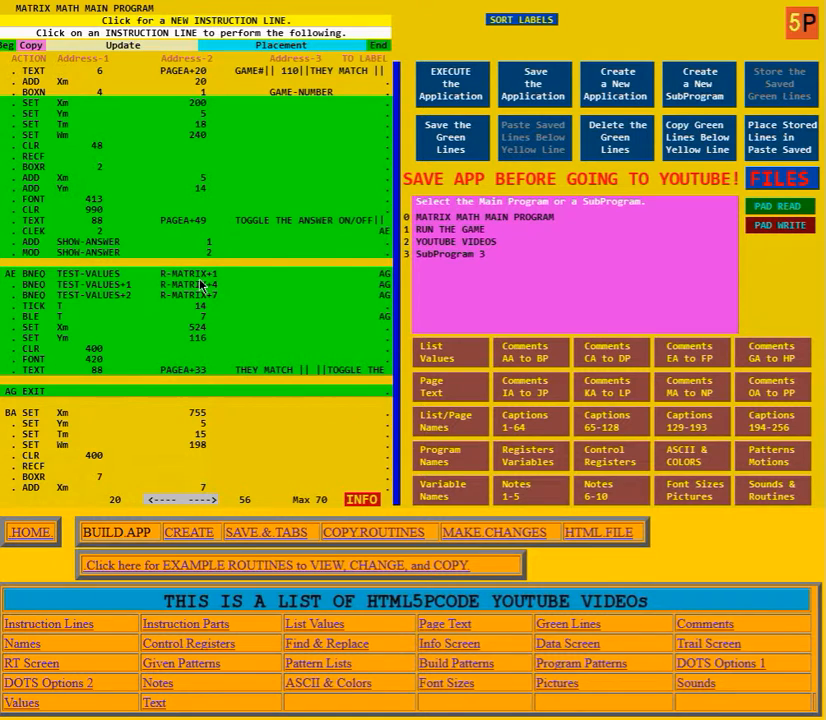
{"action": "mouse_move", "coordinate": [189, 283]}
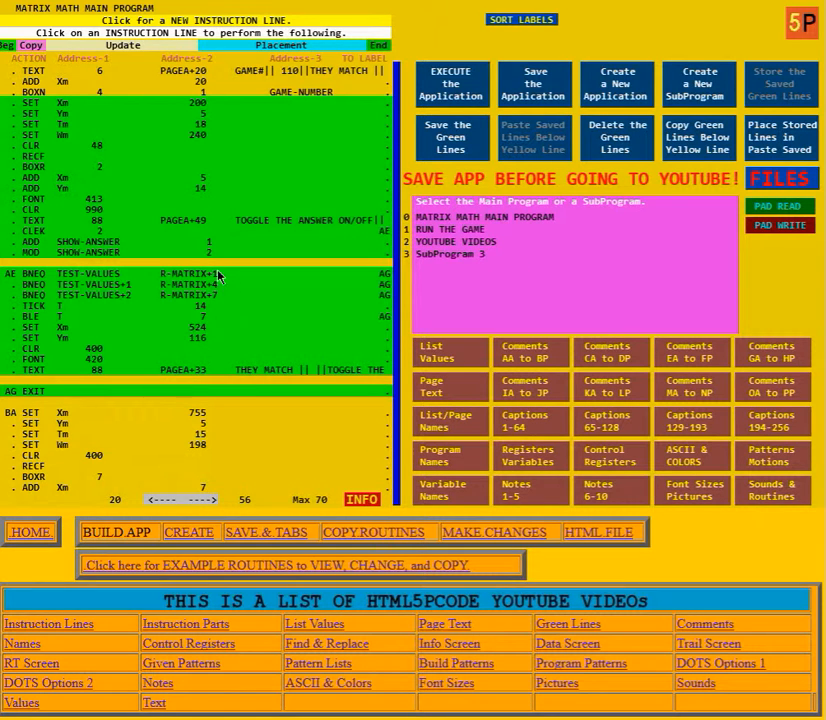
{"action": "mouse_move", "coordinate": [213, 310]}
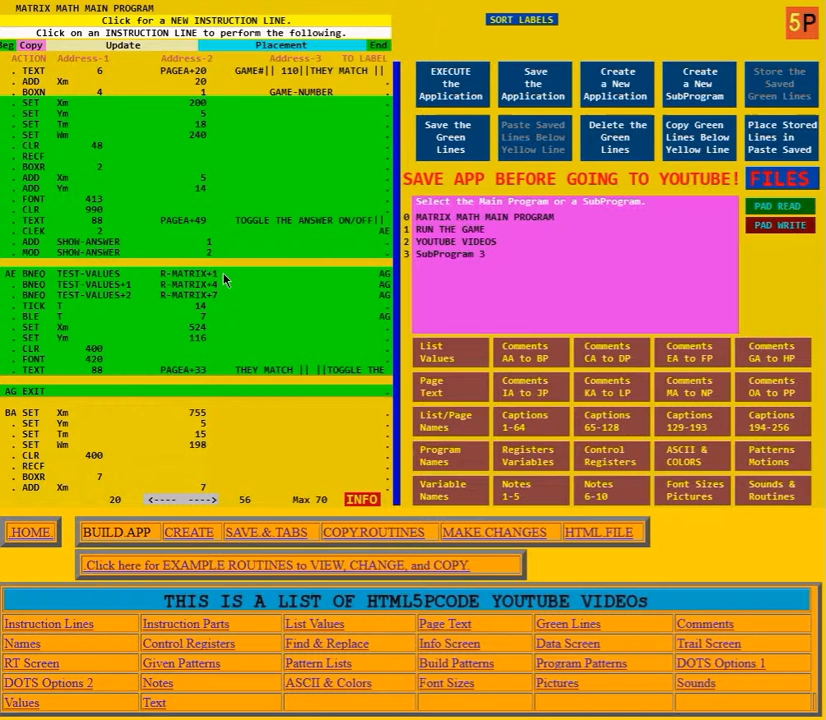
{"action": "mouse_move", "coordinate": [217, 303]}
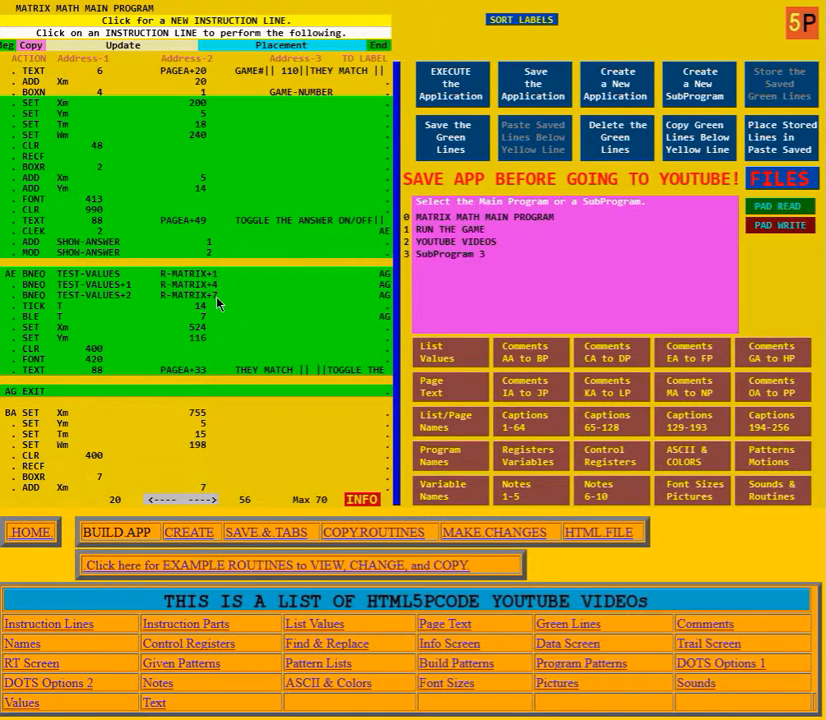
{"action": "mouse_move", "coordinate": [113, 277]}
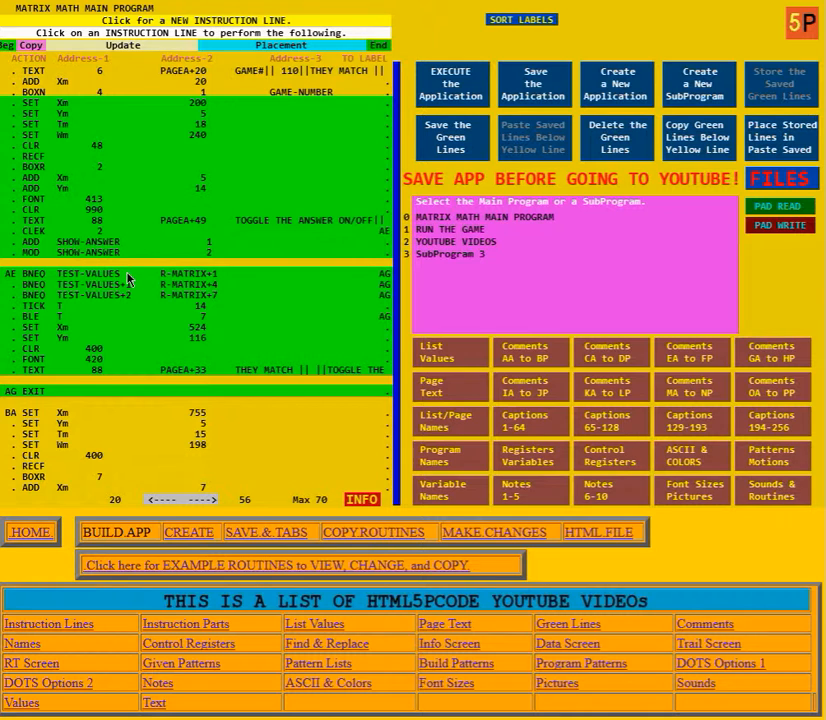
{"action": "mouse_move", "coordinate": [130, 307]}
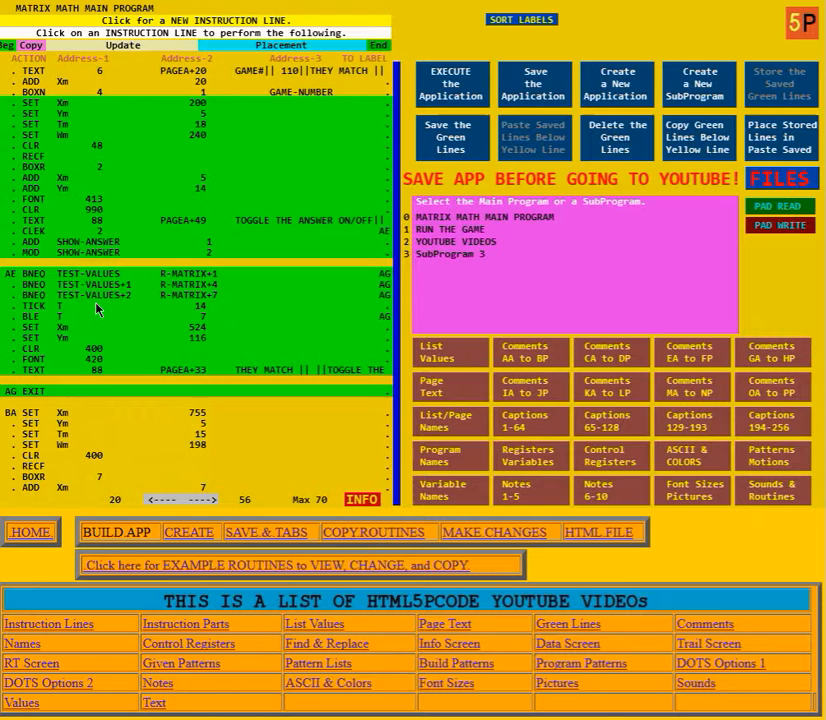
{"action": "mouse_move", "coordinate": [118, 333]}
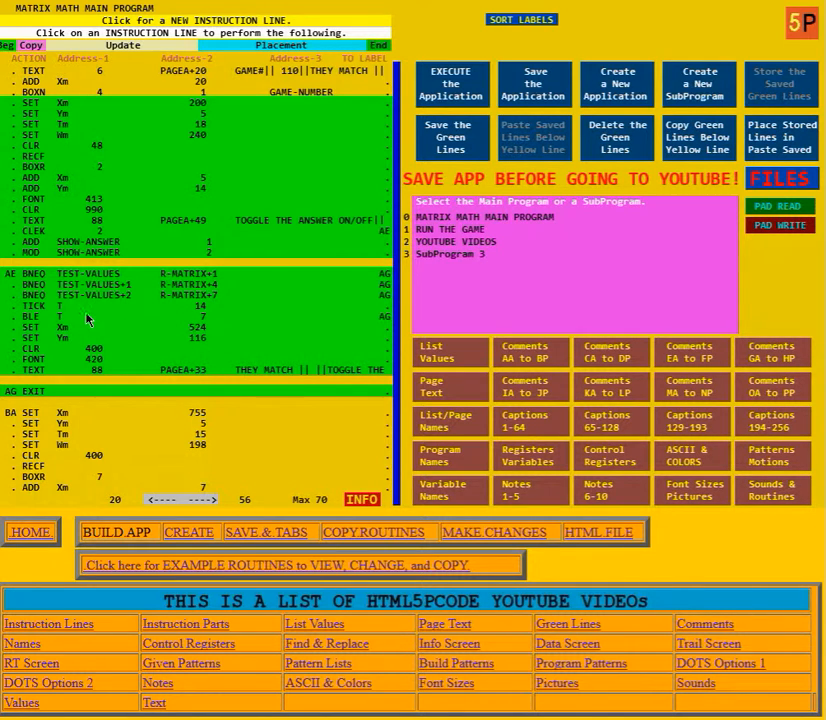
{"action": "mouse_move", "coordinate": [385, 328]}
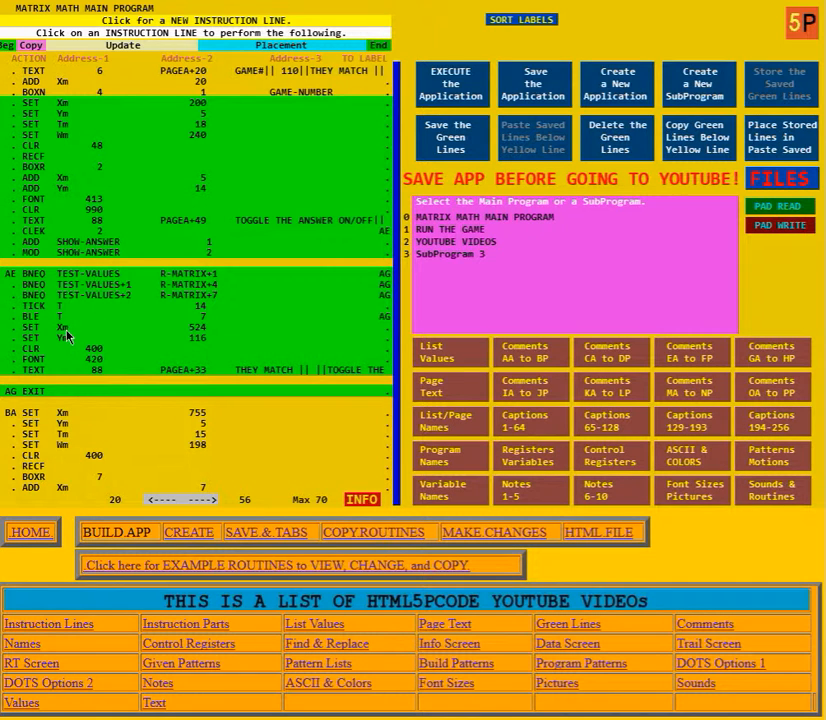
{"action": "mouse_move", "coordinate": [210, 346]}
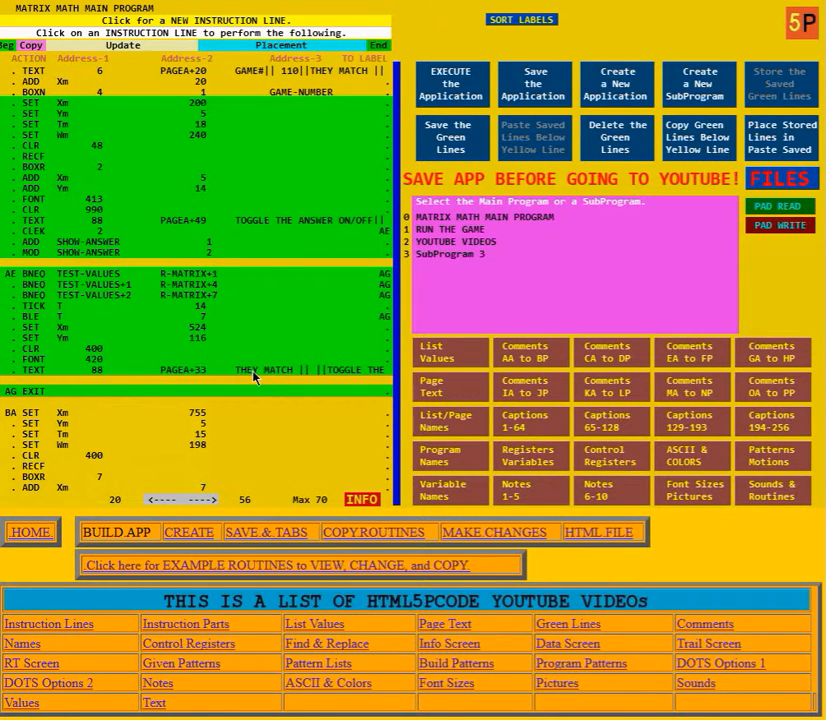
{"action": "mouse_move", "coordinate": [424, 63]}
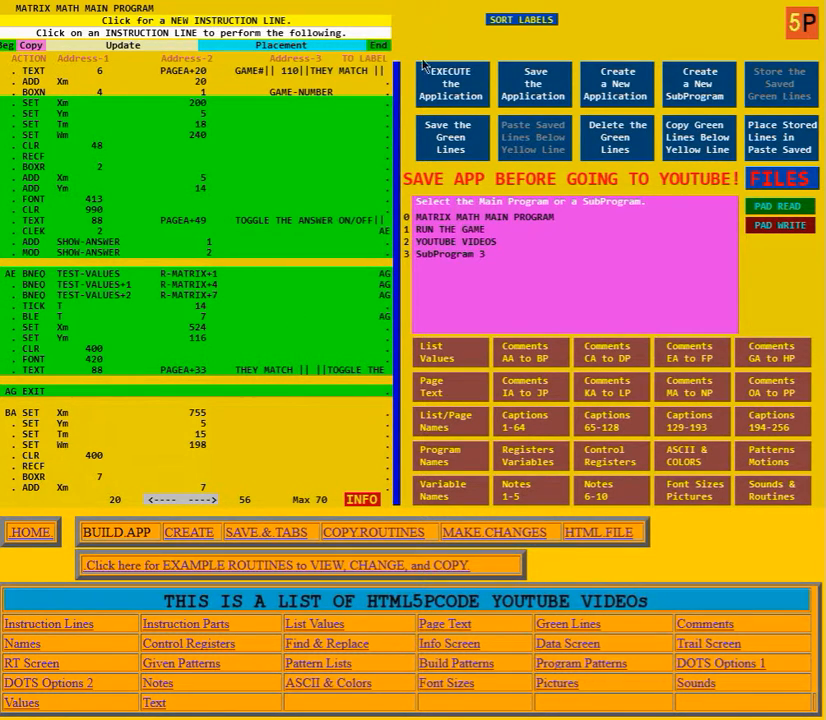